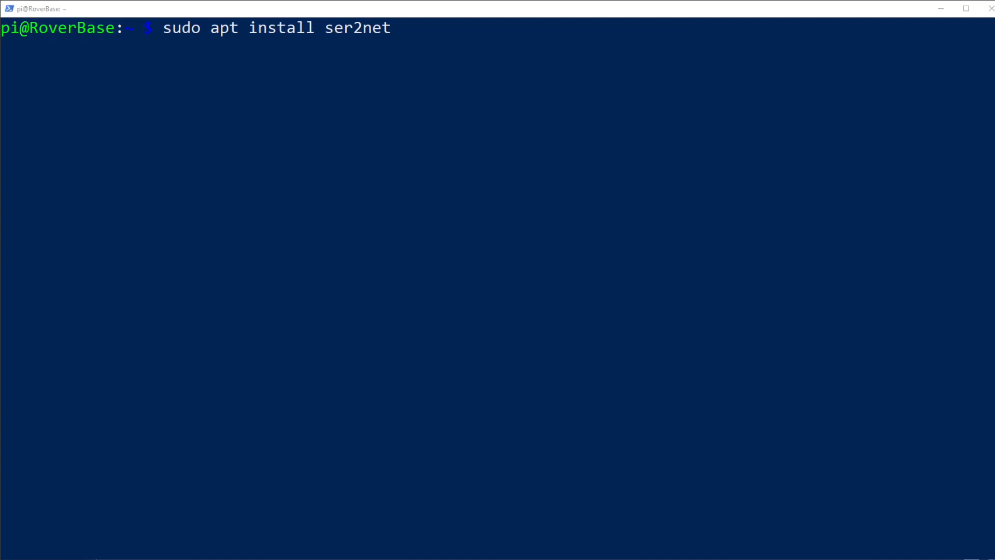
mouse_move(680, 267)
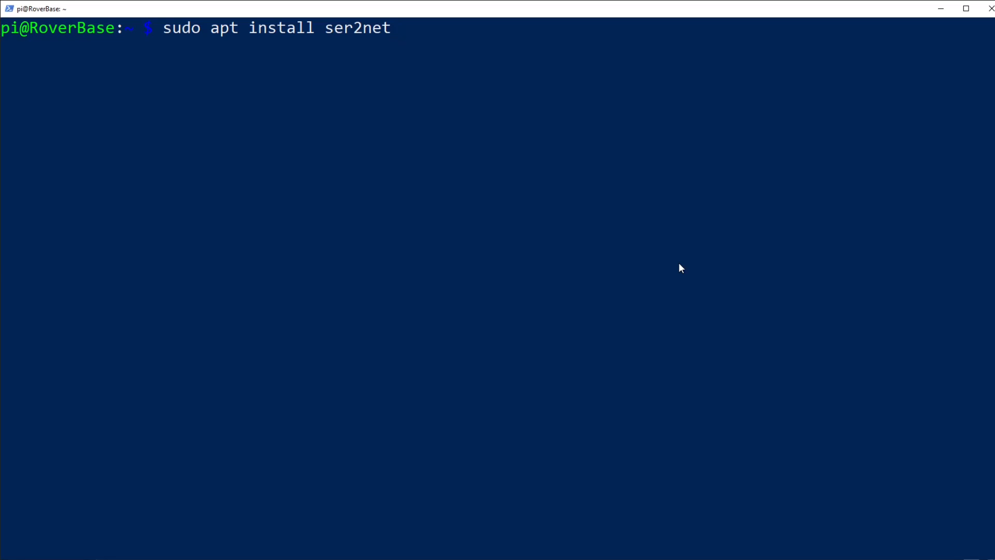
Step: Run sudo apt install ser2net, confirming it is already the newest version
key("Return")
type("sudo nano /lib/udev/rules.d/98-persistent-tty.rules")
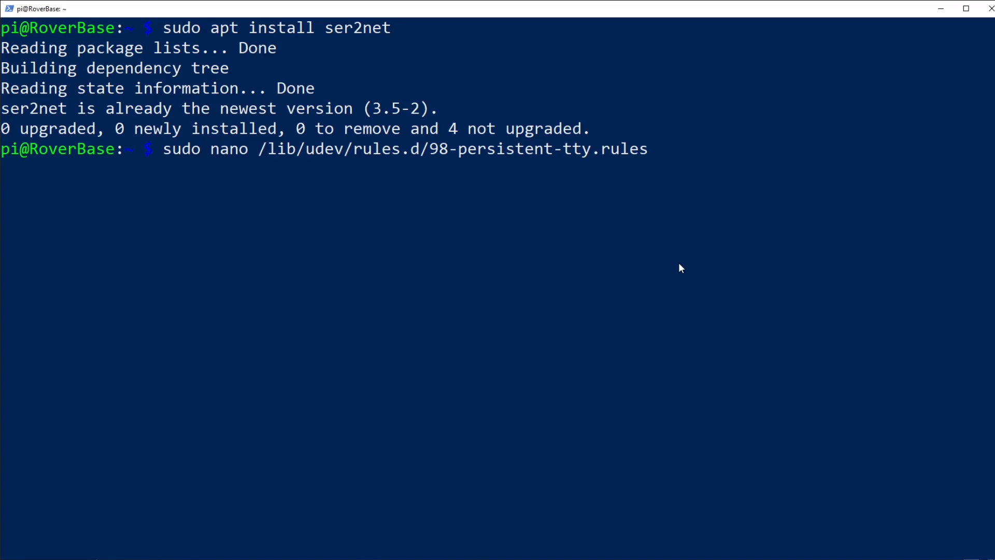
key("Return")
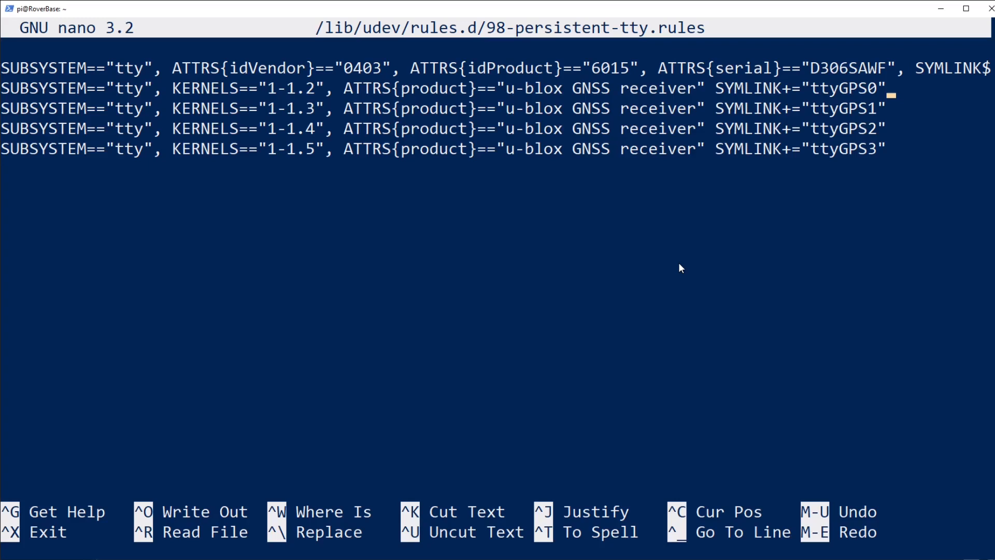
type("lsusb")
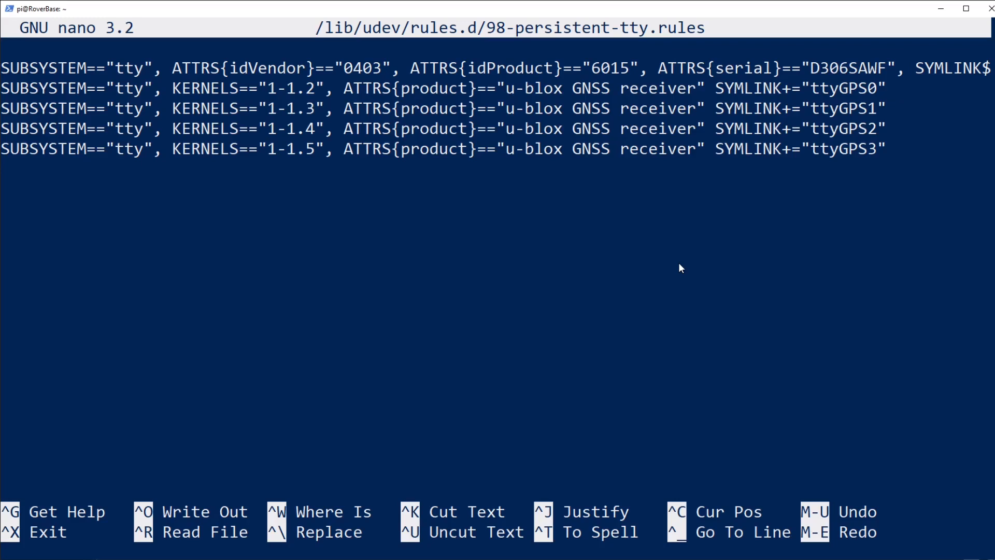
key("ctrl+x")
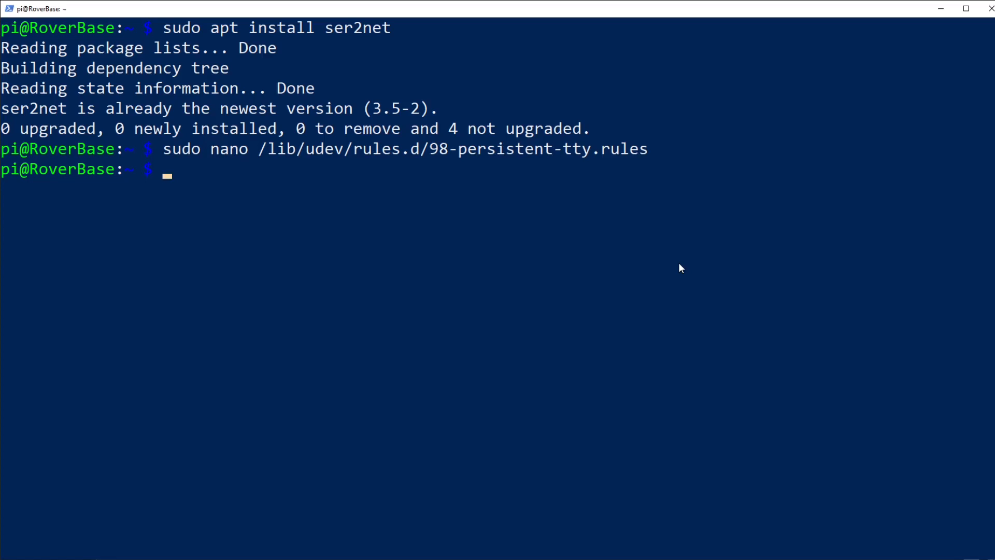
type("sudo nano /etc/ser2net.conf")
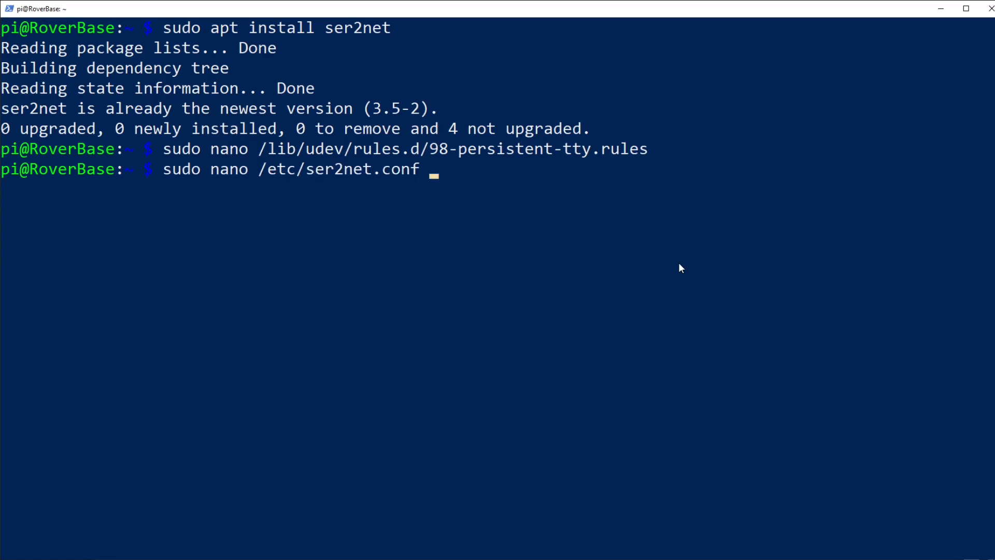
key("Return")
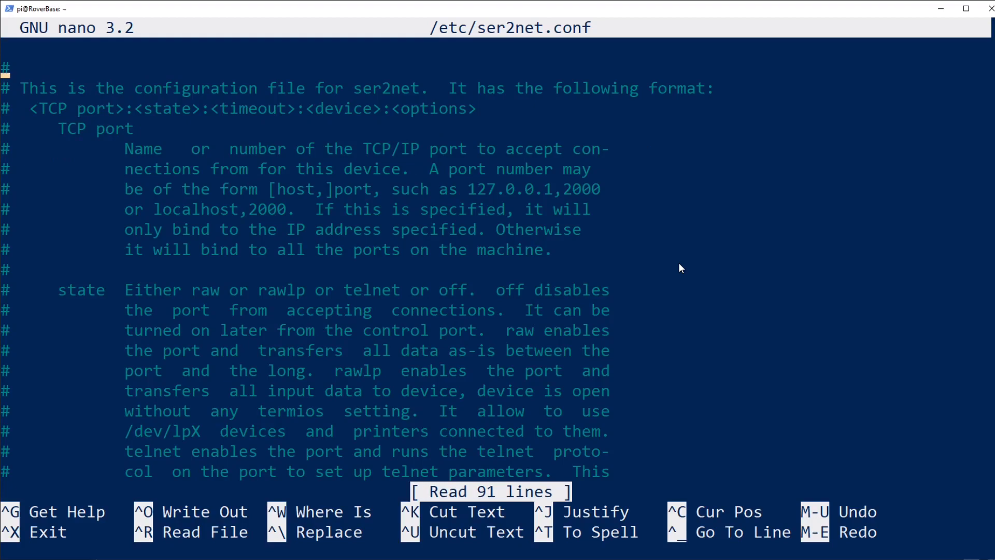
scroll("down", 3)
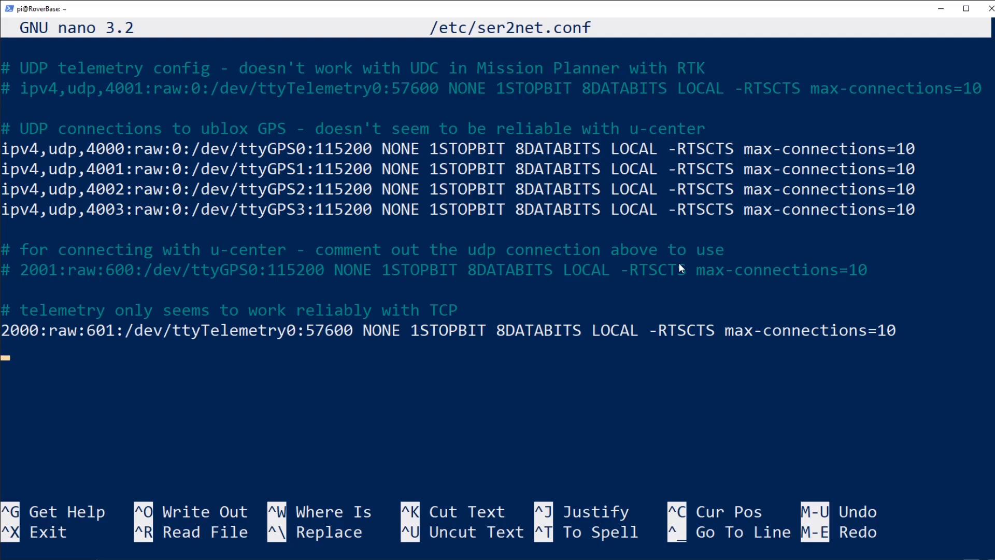
key("ctrl+x")
type("sudo nano /etc/systemd/system/ser2net.service")
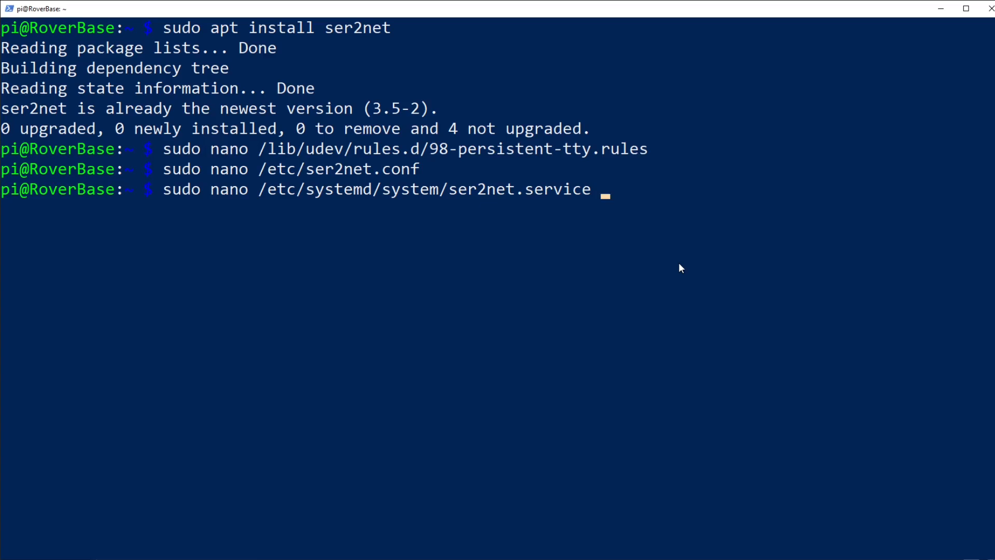
Step: Review ser2net.service in nano and exit without changes
key("Return")
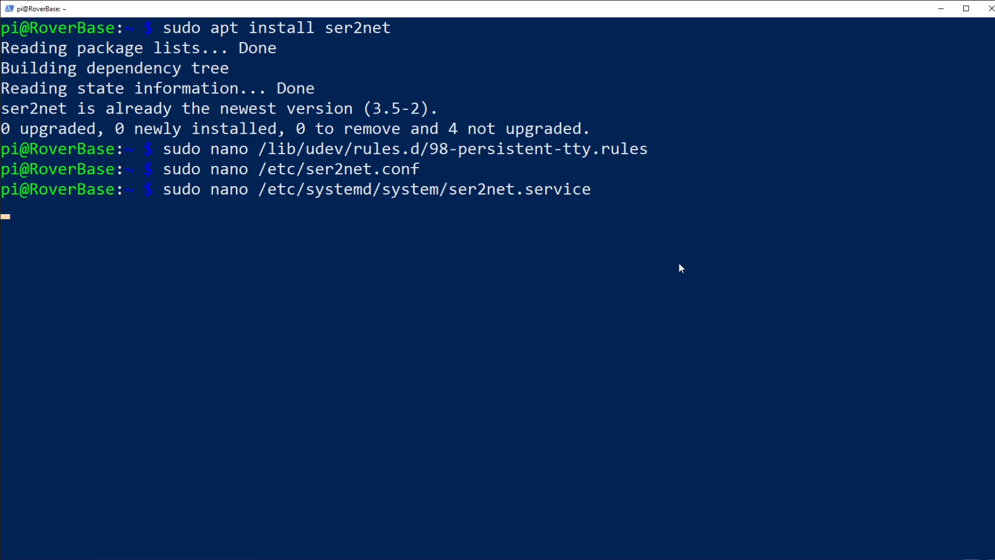
key("Return")
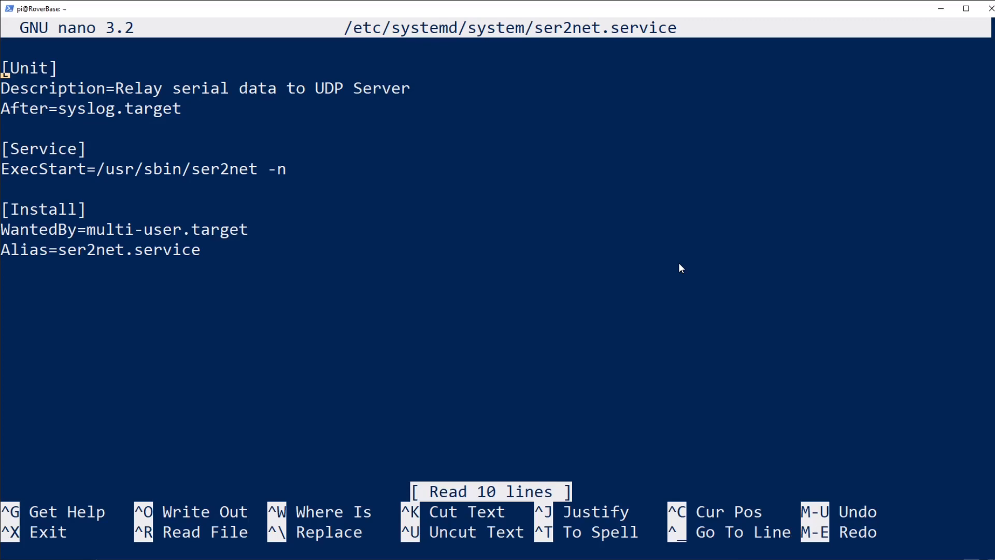
key("ctrl+x")
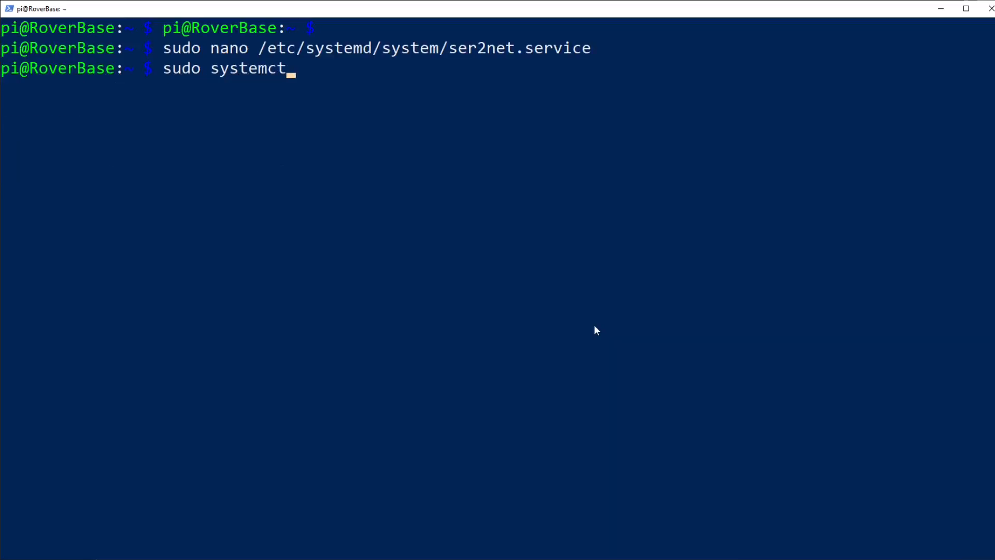
Step: Enable ser2net at boot and start it with sudo systemctl enable/start ser2net
type("l enable ser2")
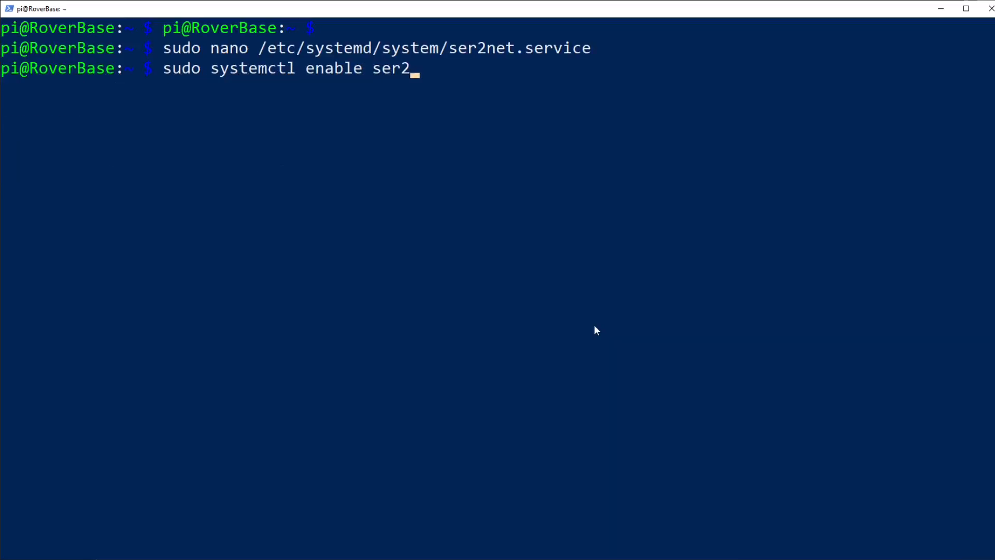
key("Return")
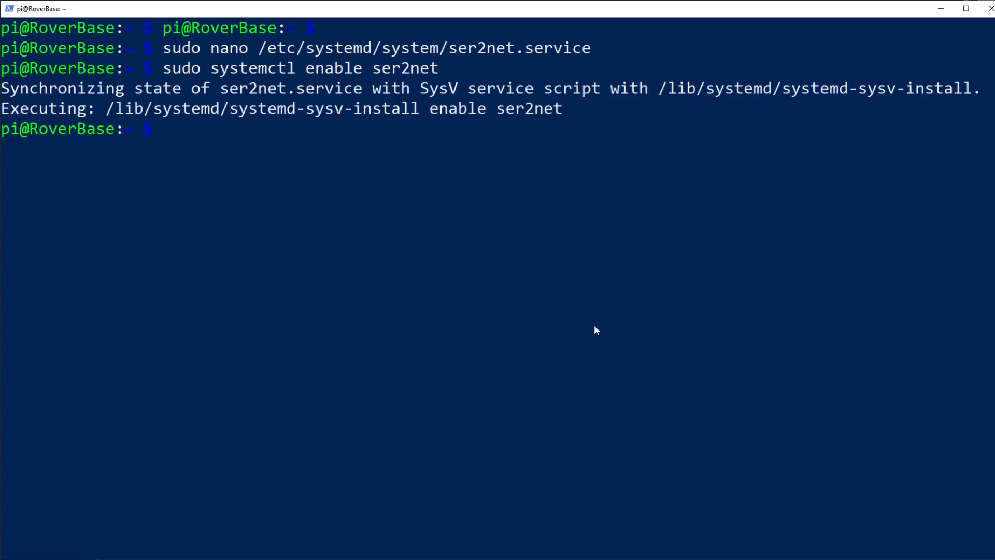
type("sudo systemctl enable ser2net")
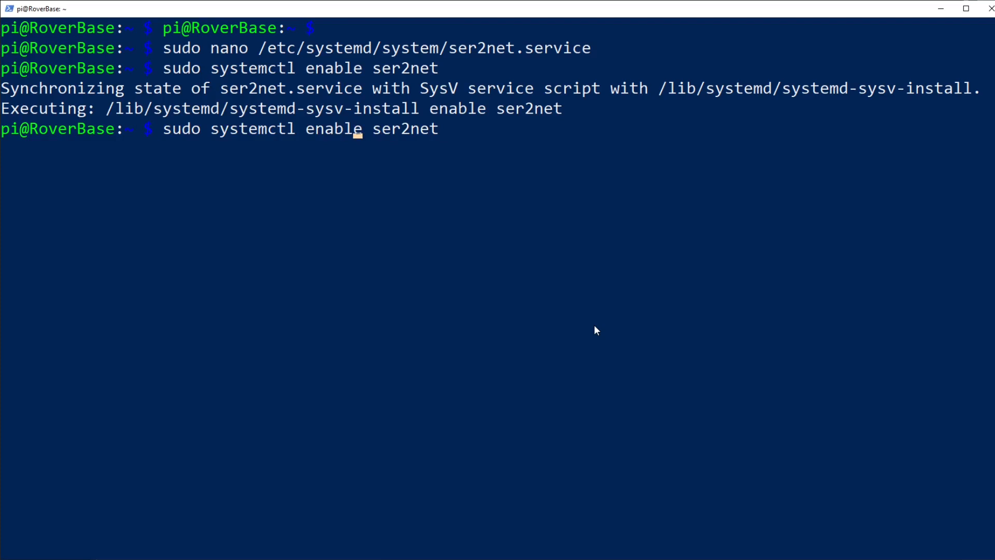
type("sta_")
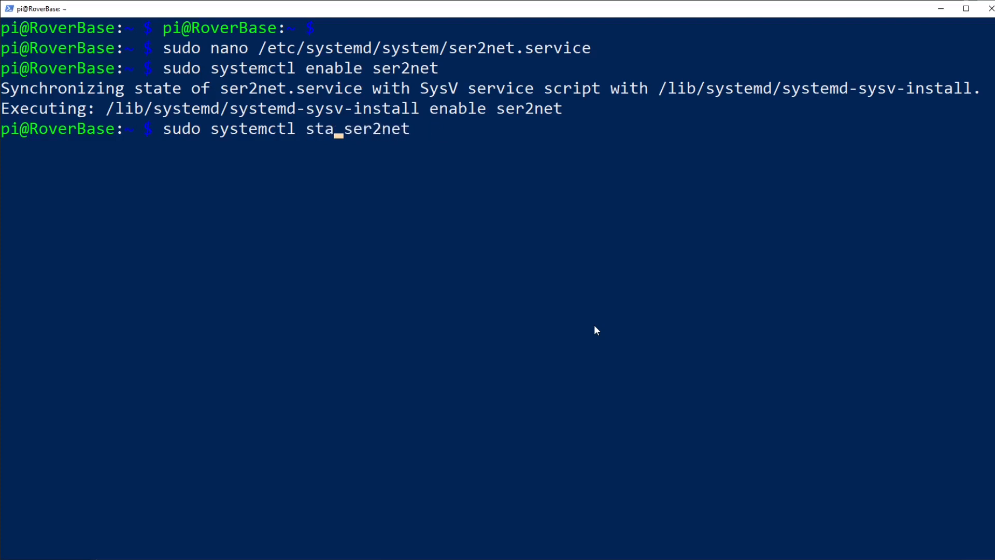
key("Return")
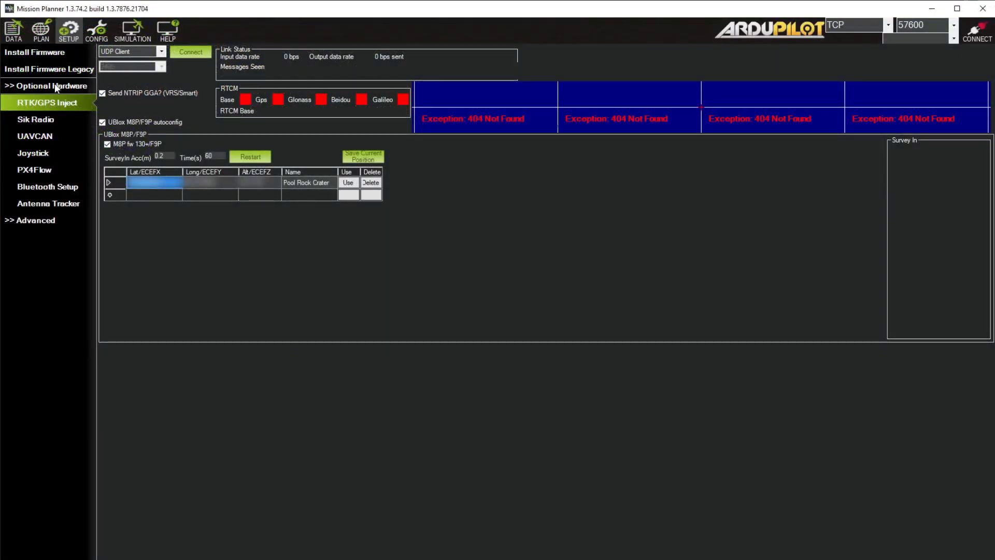
mouse_move(56, 108)
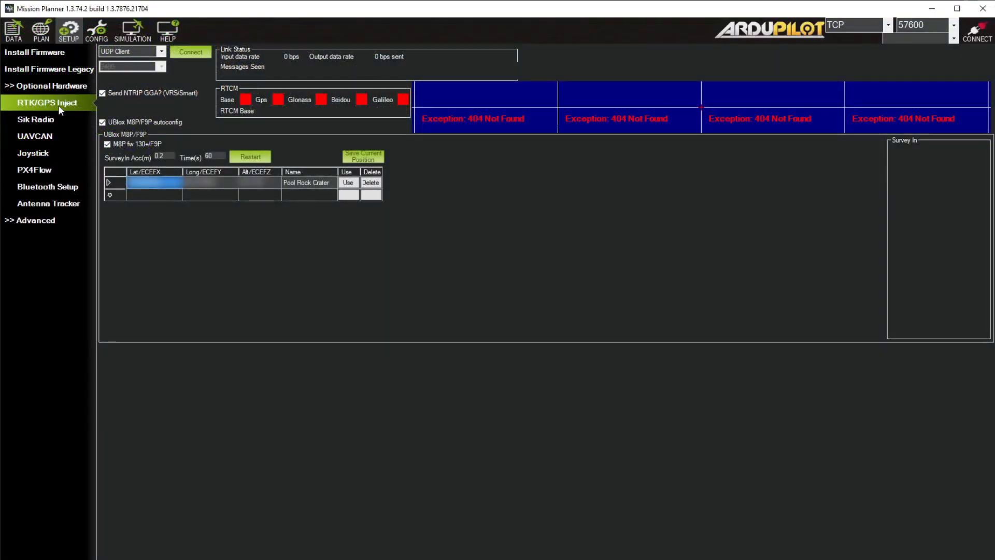
Step: Connect RTK/GPS Inject as UDP Client on port 4000, then connect to the vehicle over TCP
left_click(161, 52)
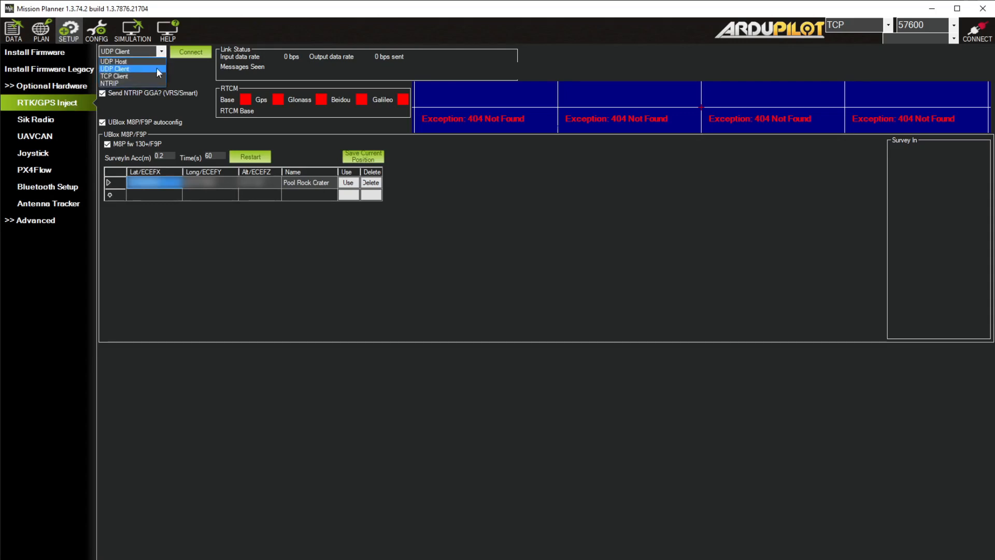
left_click(115, 68)
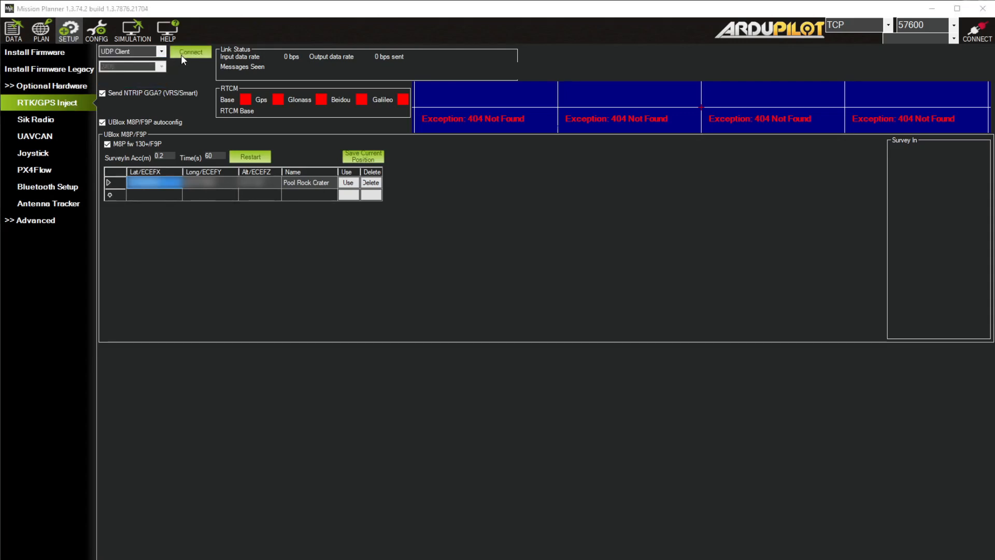
left_click(190, 52)
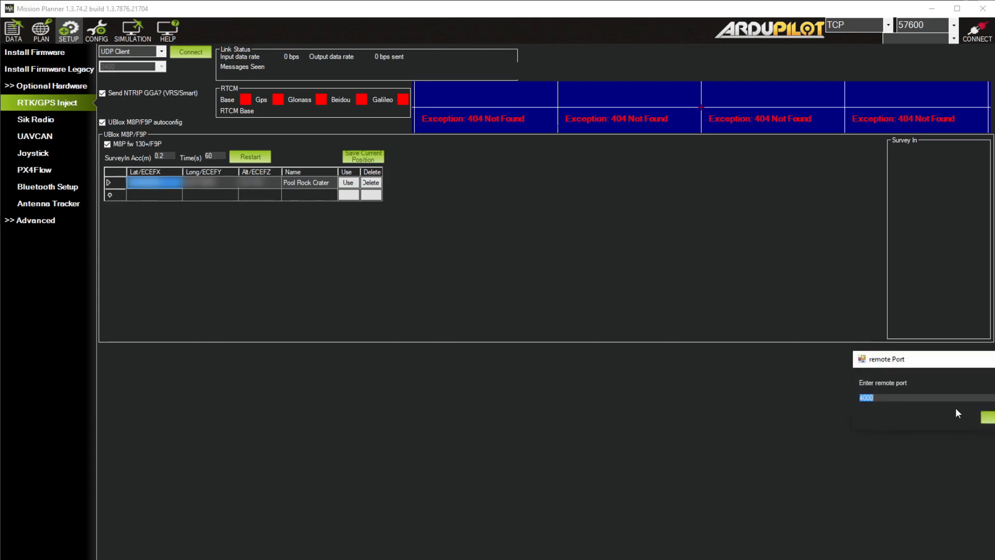
mouse_move(986, 420)
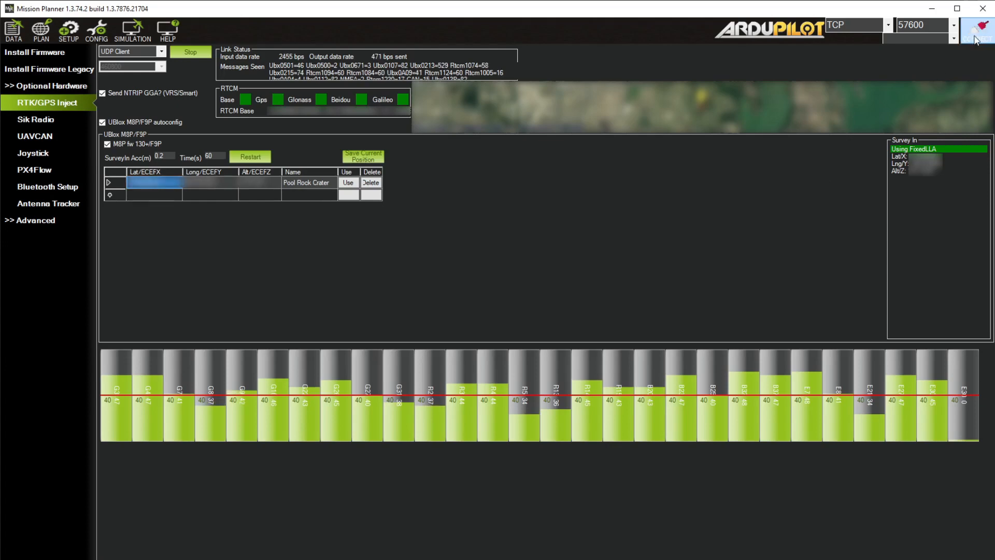
left_click(980, 29)
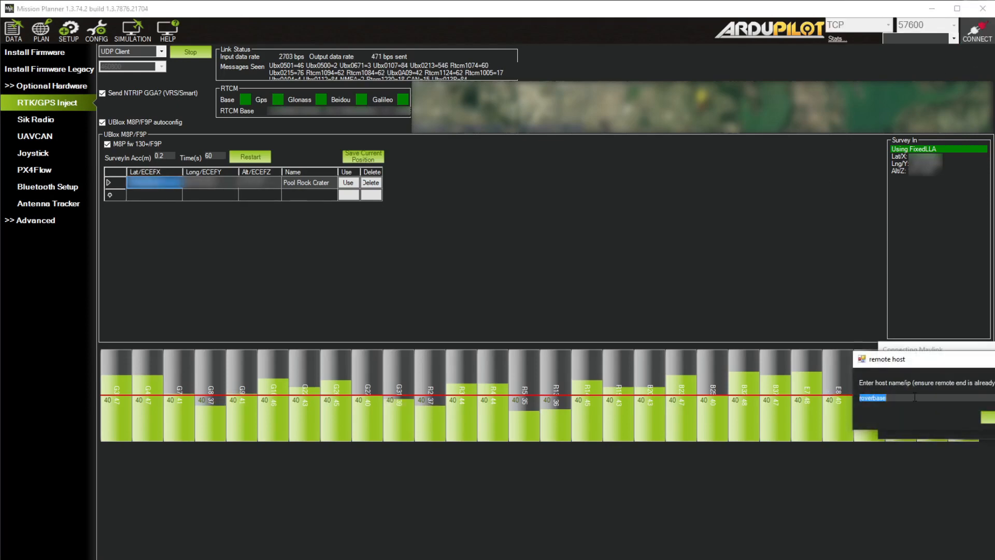